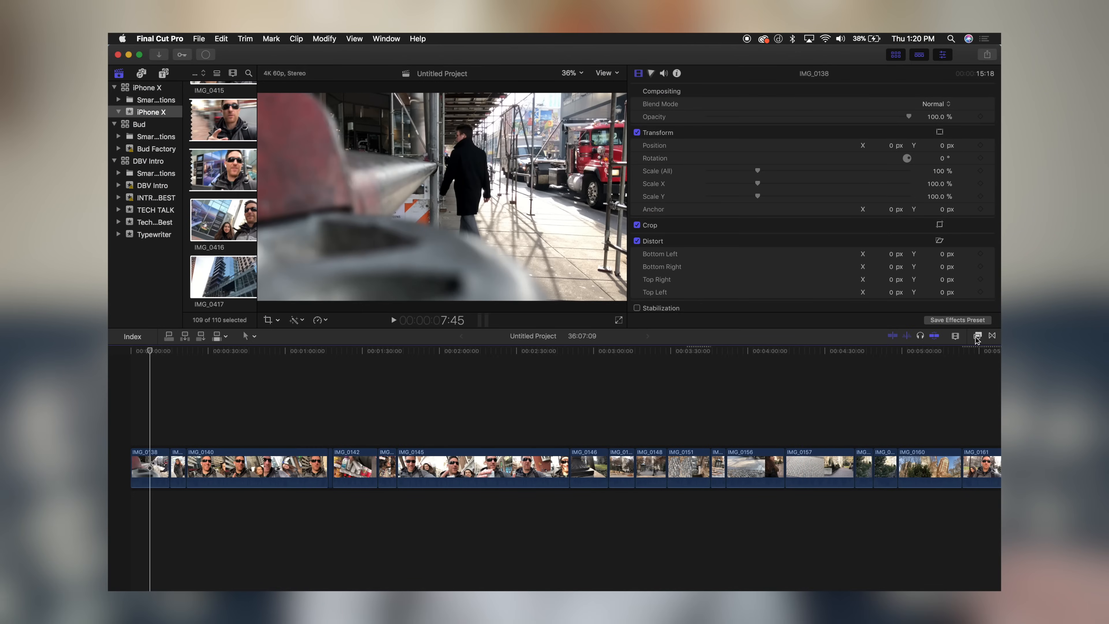
Browse the 360° video effects and try out the 360° Channel Blur effect
{"action": "left_click", "coordinate": [977, 335]}
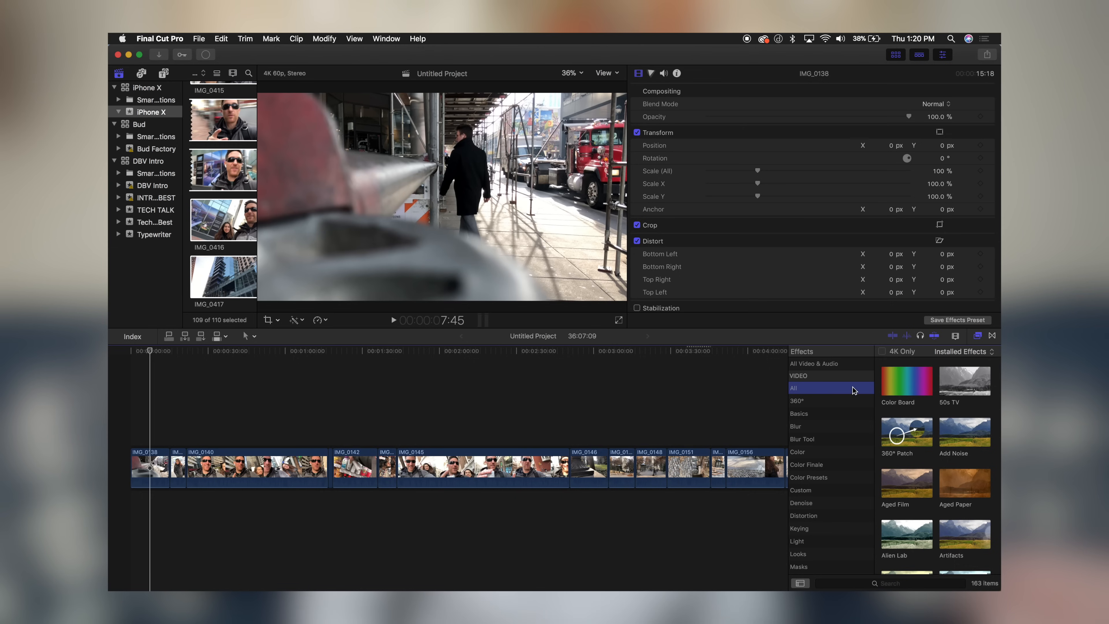
{"action": "mouse_move", "coordinate": [819, 401]}
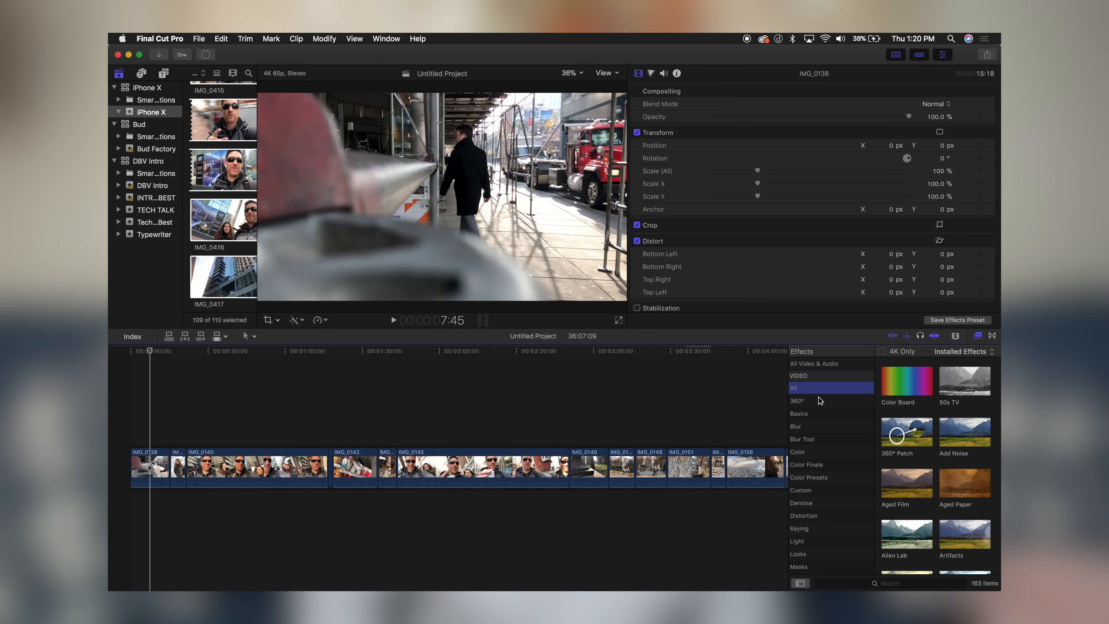
{"action": "left_click", "coordinate": [797, 400]}
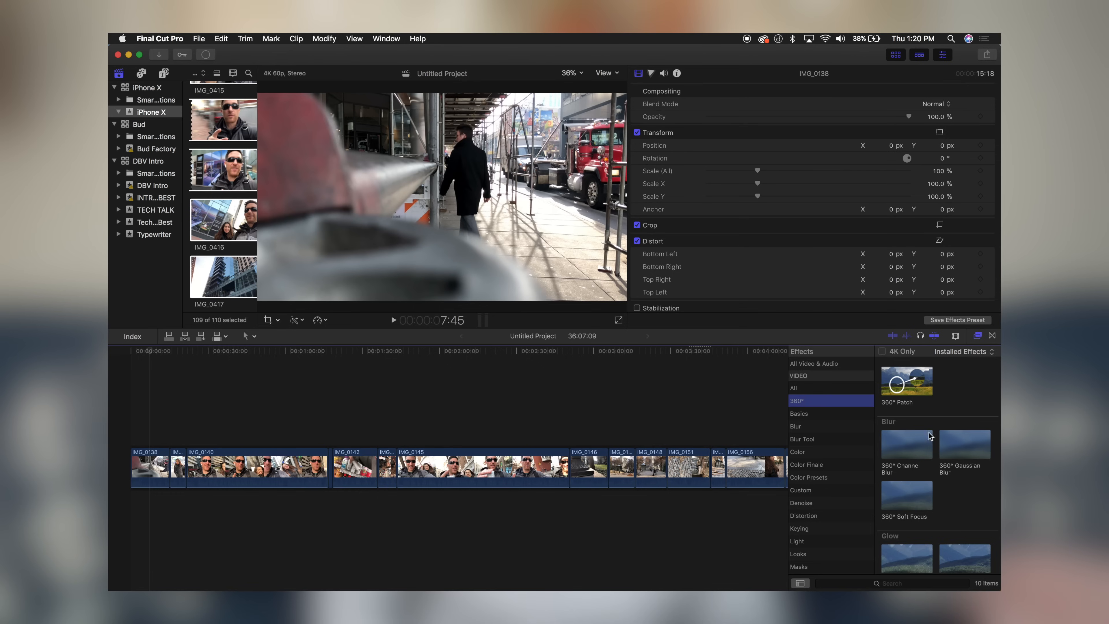
{"action": "scroll", "scroll_direction": "down", "scroll_amount": 3}
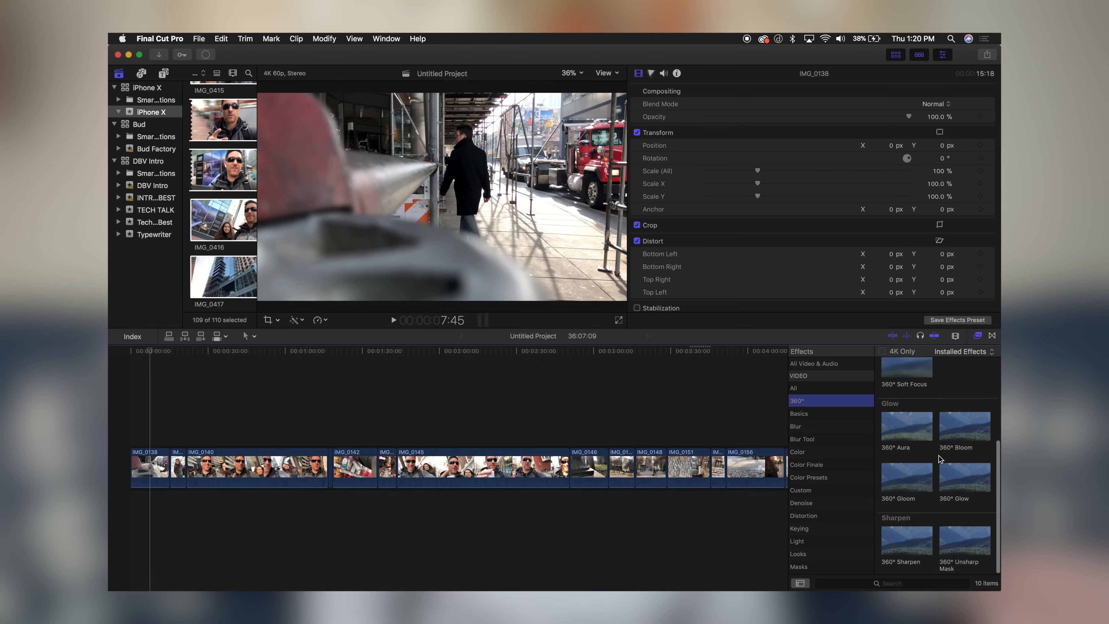
{"action": "scroll", "scroll_direction": "down", "scroll_amount": 3}
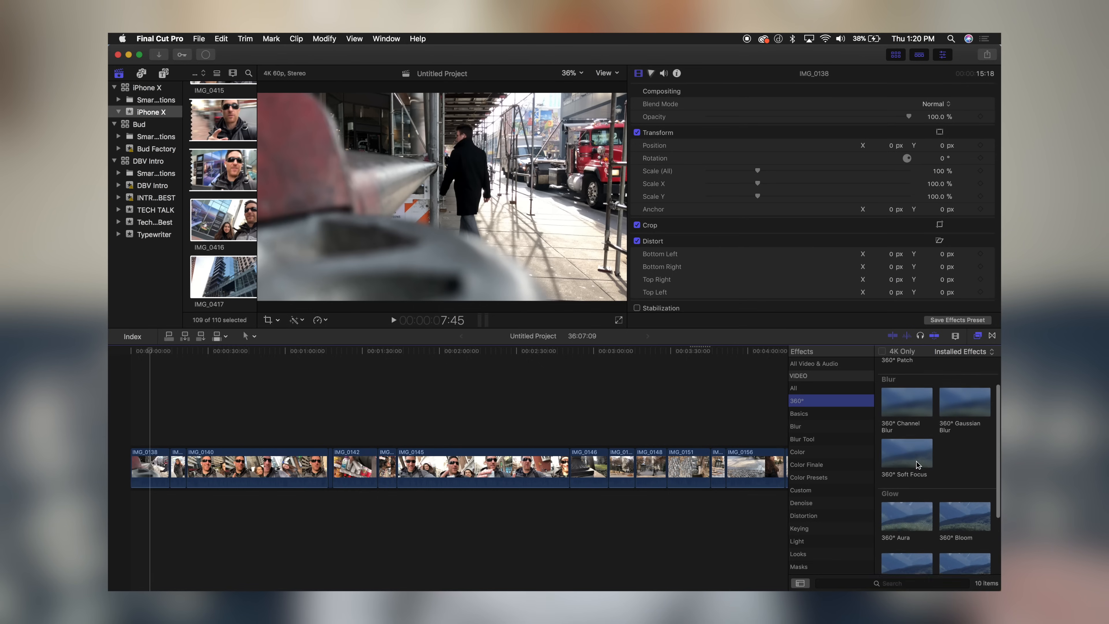
{"action": "double_click", "coordinate": [906, 444]}
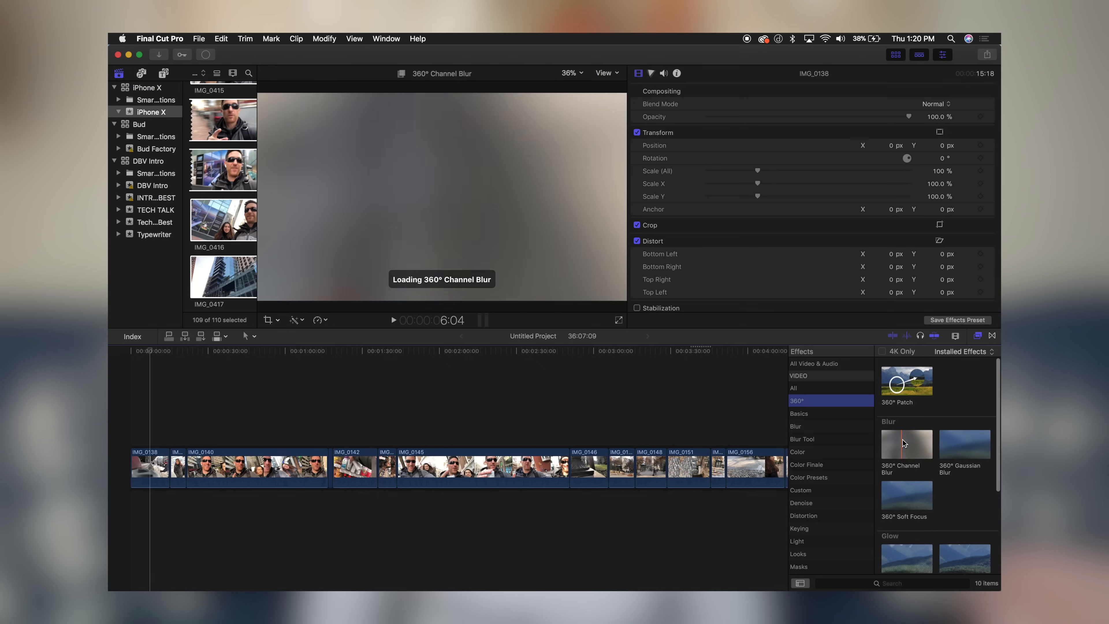
{"action": "left_click", "coordinate": [906, 494]}
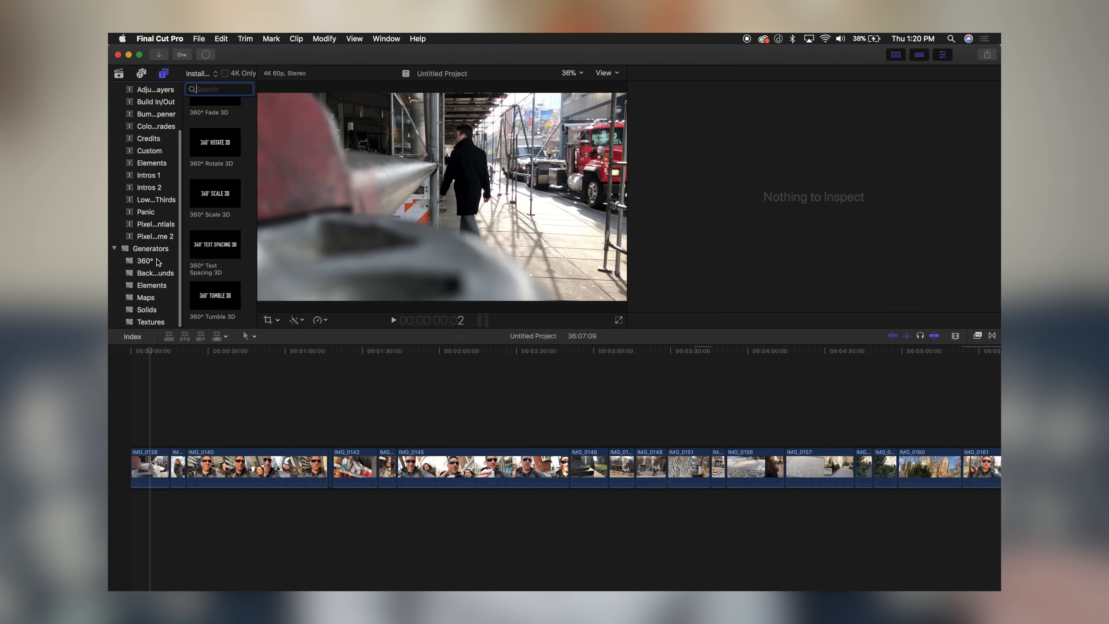
List the 360° generators, 360° Color Solid and 360° Gradient
{"action": "left_click", "coordinate": [144, 260]}
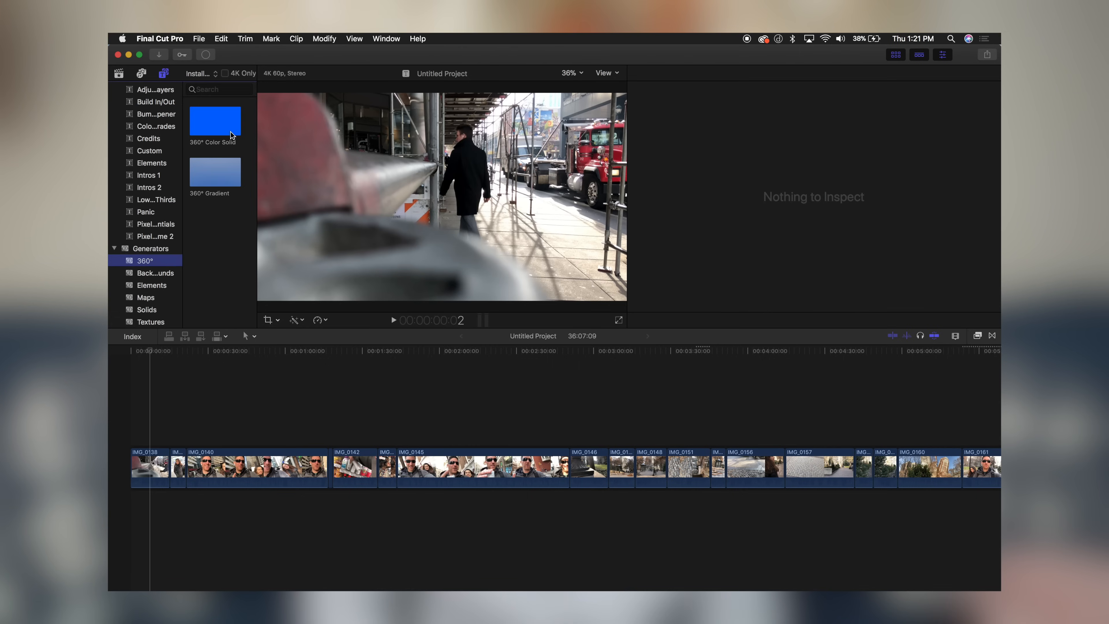
{"action": "left_click", "coordinate": [214, 170]}
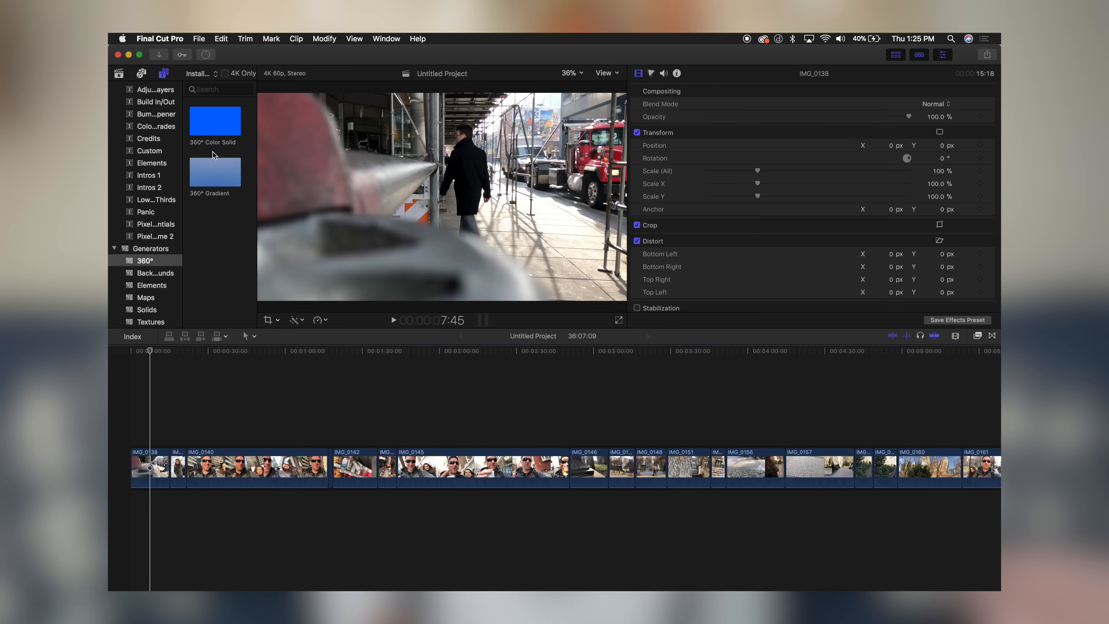
Look through the File menu's import commands for media, iMovie iOS projects and XML
{"action": "left_click", "coordinate": [199, 39]}
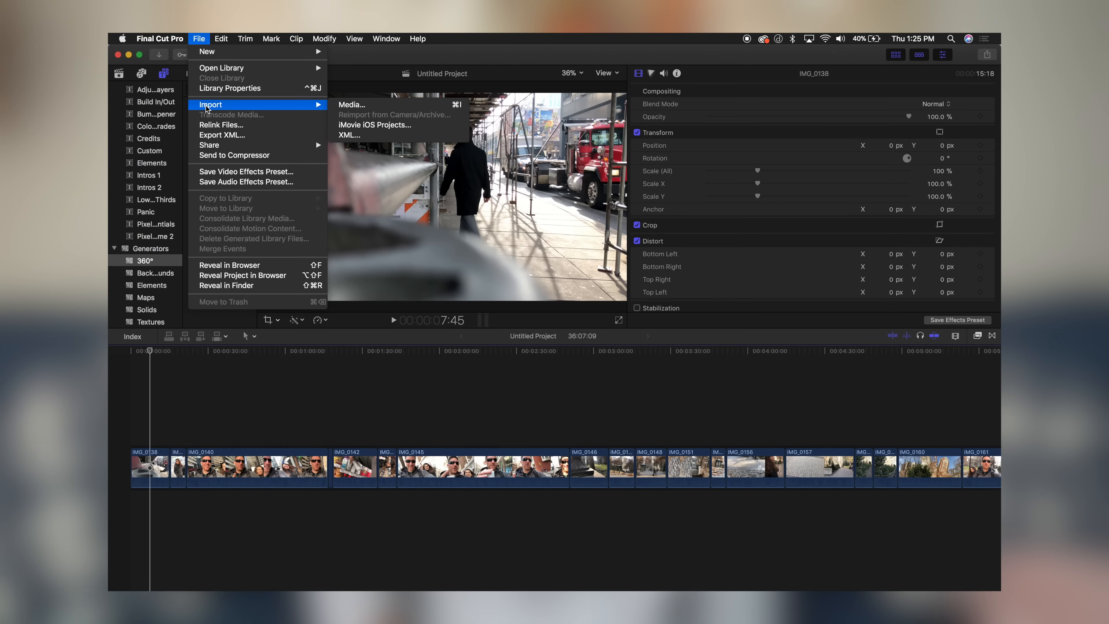
{"action": "mouse_move", "coordinate": [375, 125]}
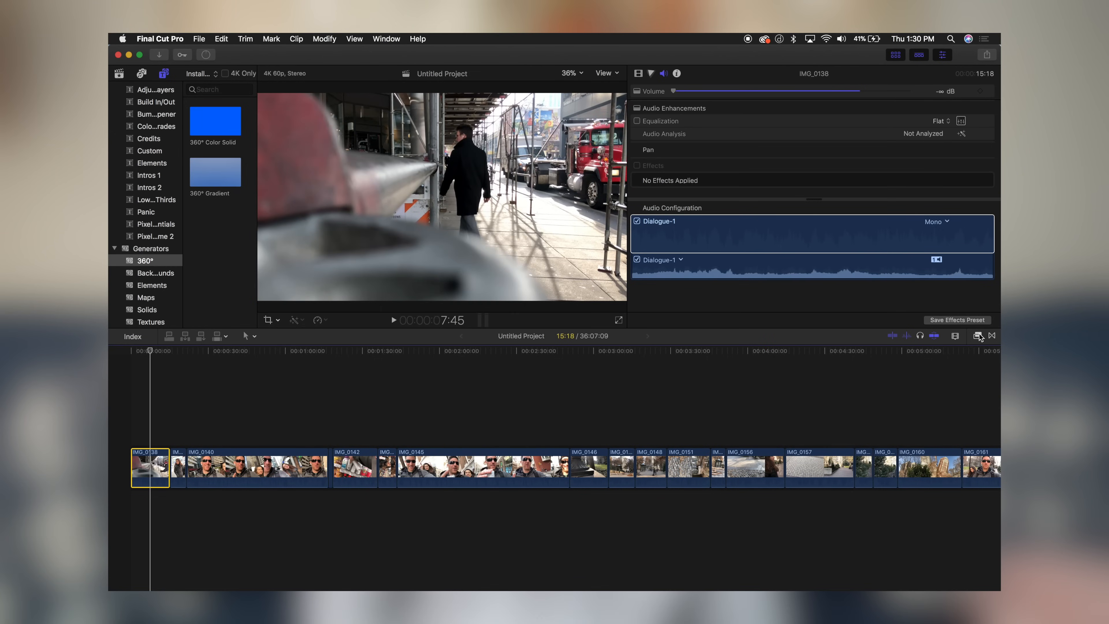
Add a Compressor audio effect to clip IMG_0138 and adjust its settings from Default
{"action": "left_click", "coordinate": [977, 335]}
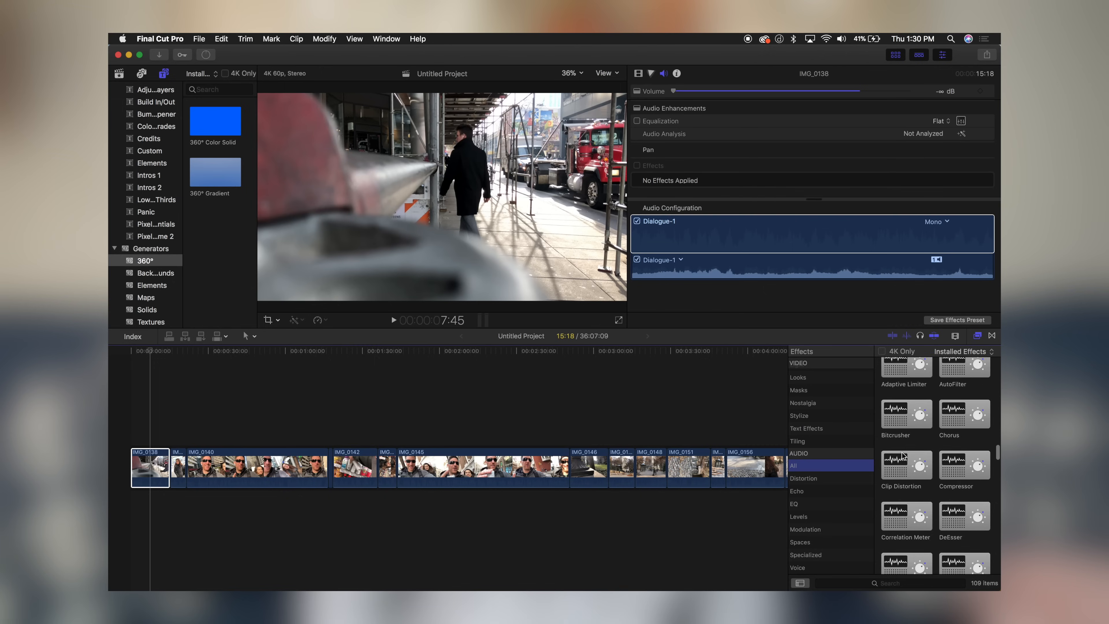
{"action": "scroll", "scroll_direction": "down", "scroll_amount": 3}
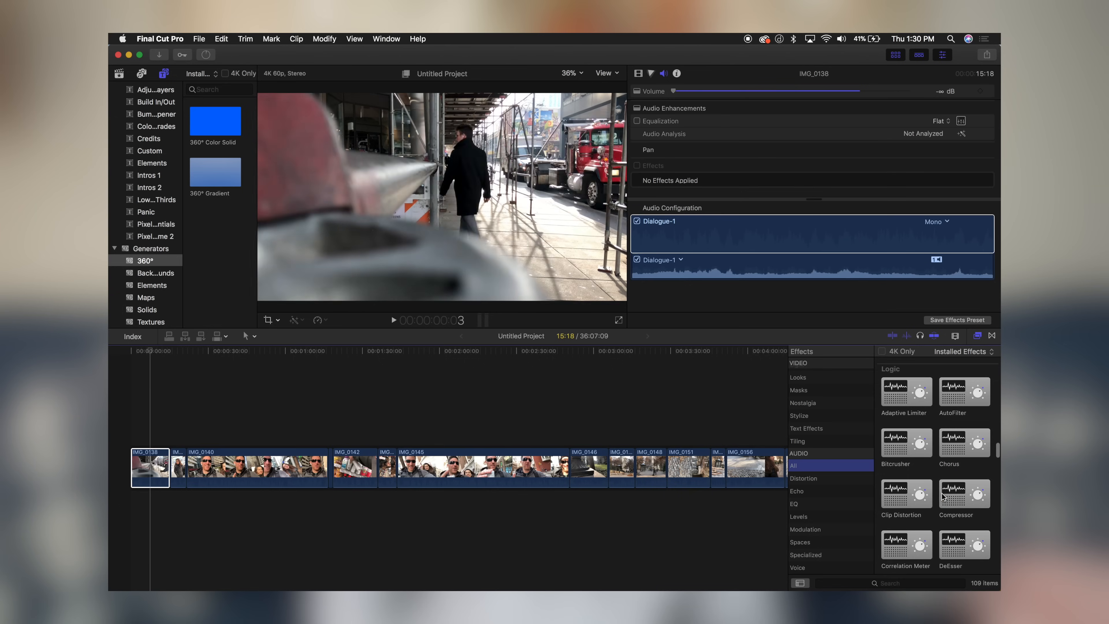
{"action": "double_click", "coordinate": [964, 492]}
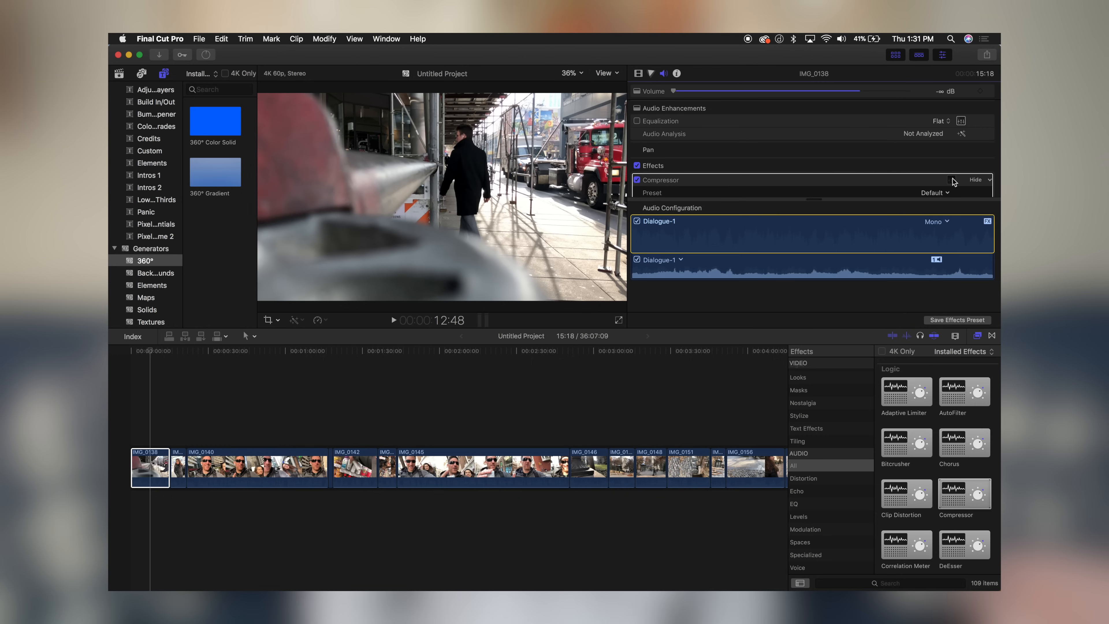
{"action": "left_click", "coordinate": [951, 180]}
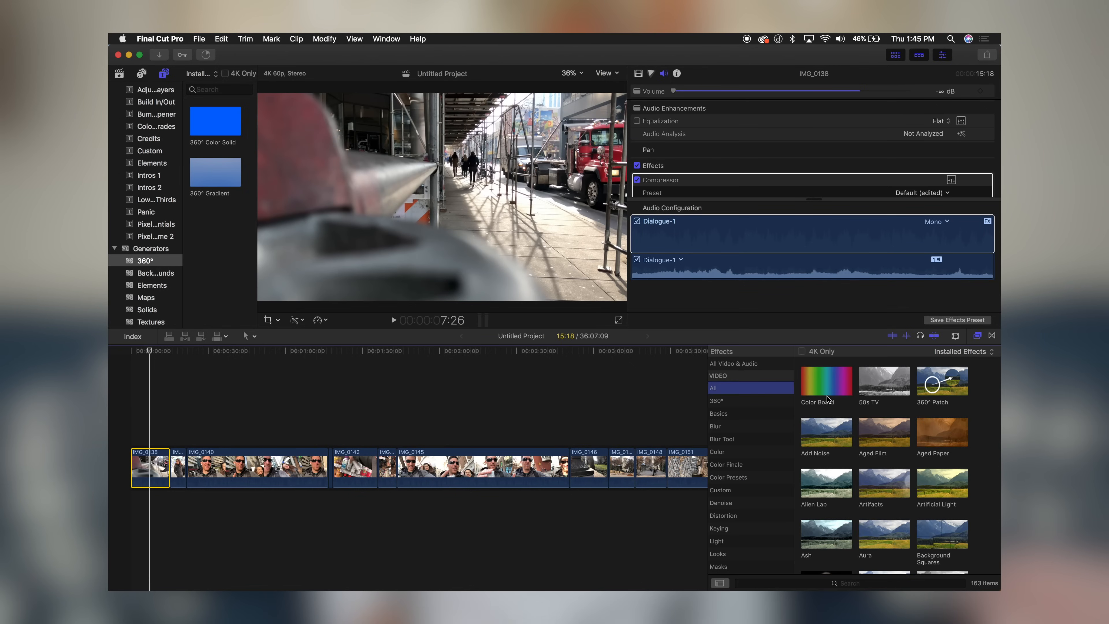
Apply the Custom LUT color effect to the clip and show its color correction controls
{"action": "left_click", "coordinate": [716, 451]}
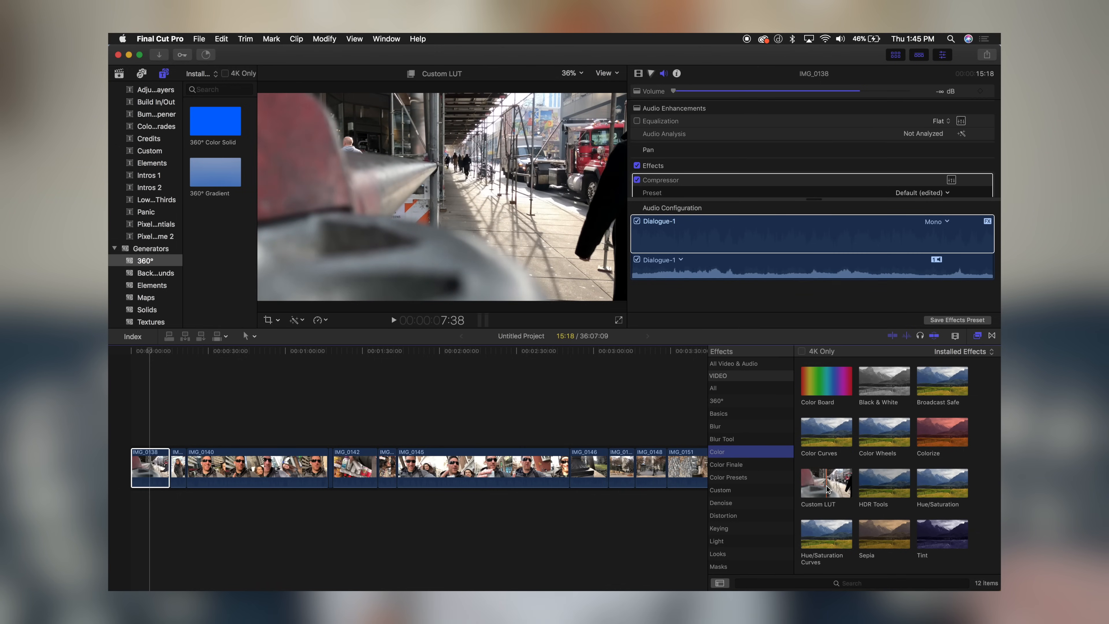
{"action": "double_click", "coordinate": [942, 485]}
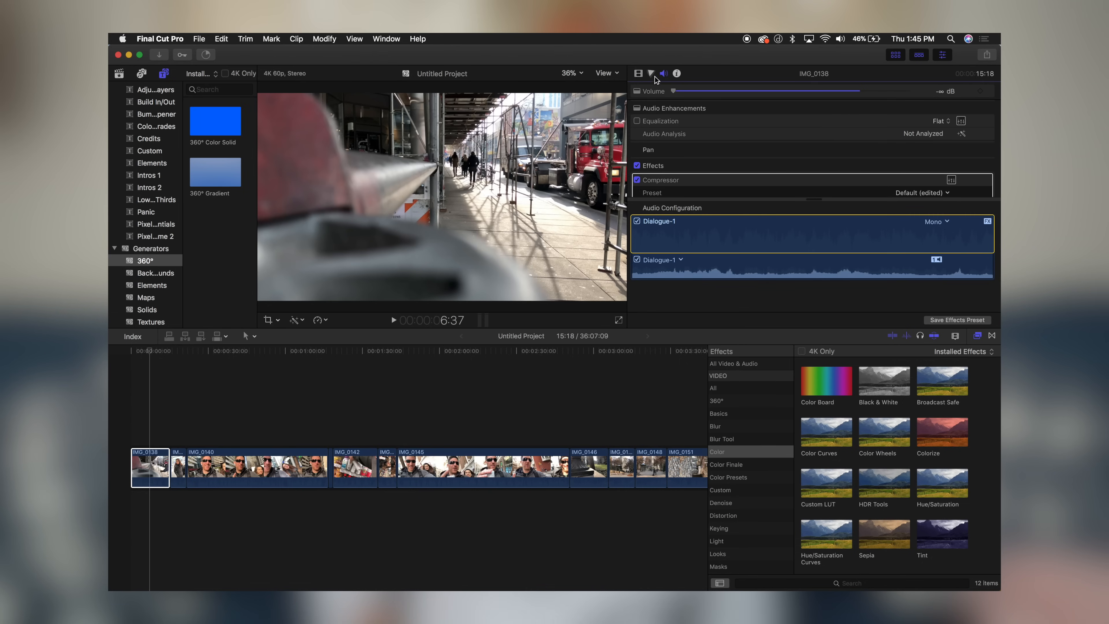
{"action": "mouse_move", "coordinate": [649, 75]}
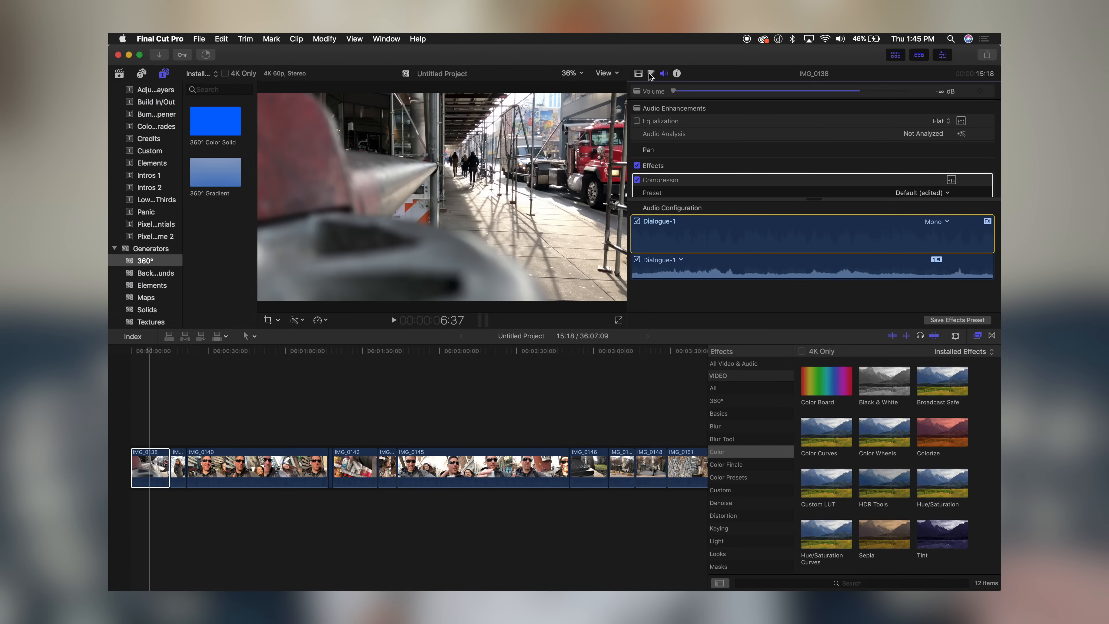
{"action": "mouse_move", "coordinate": [650, 76]}
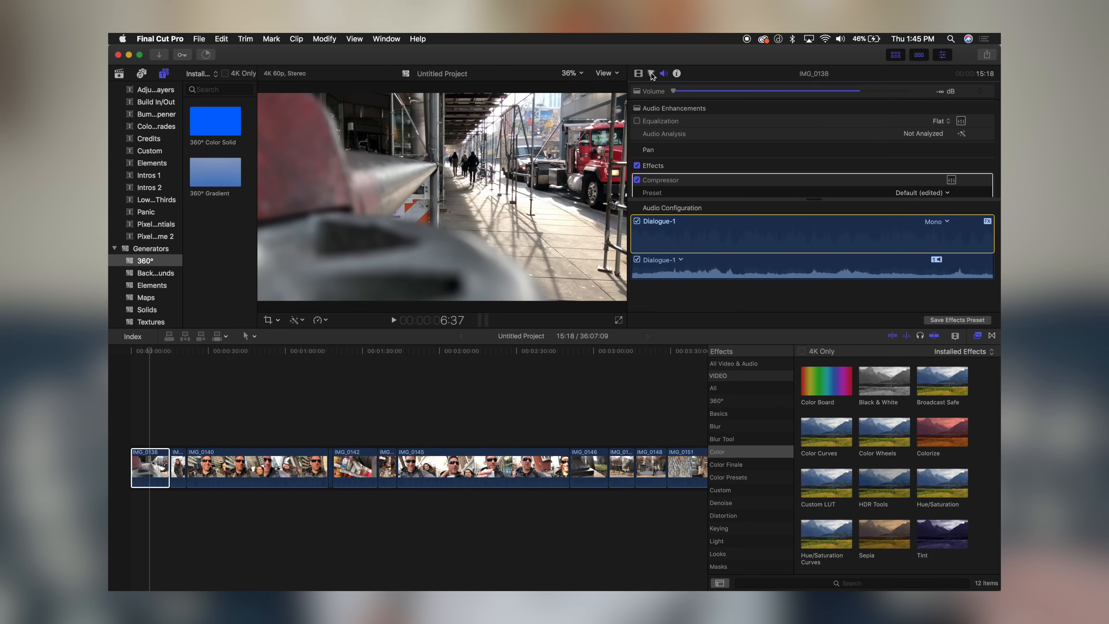
{"action": "left_click", "coordinate": [637, 73]}
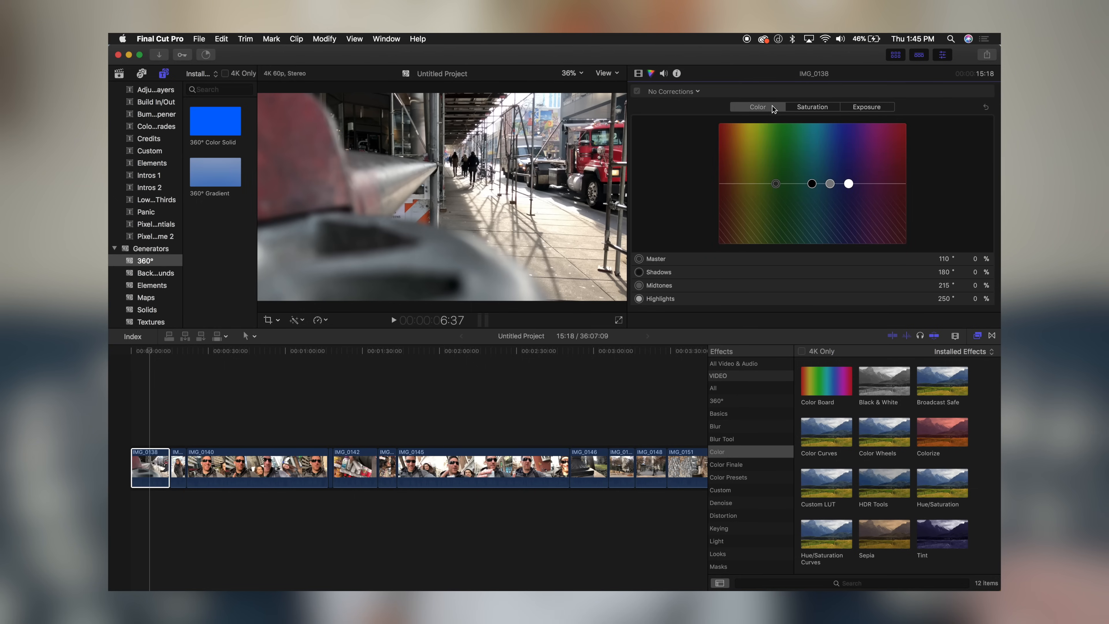
Add a Color Wheels correction to clip IMG_0138 after viewing the exposure controls
{"action": "left_click", "coordinate": [865, 107]}
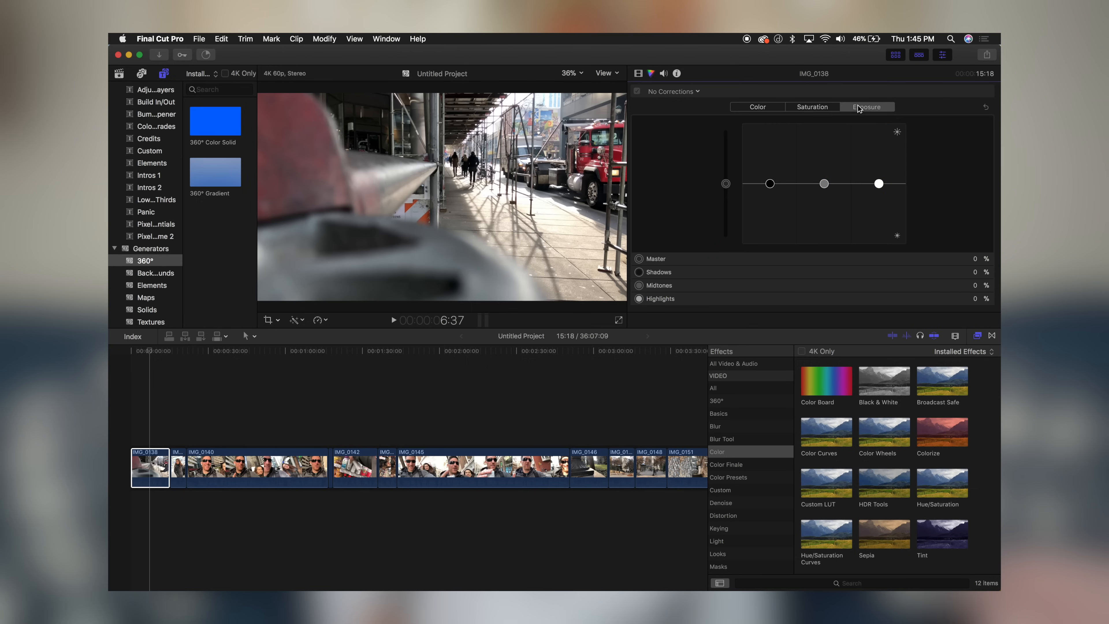
{"action": "left_click", "coordinate": [674, 91]}
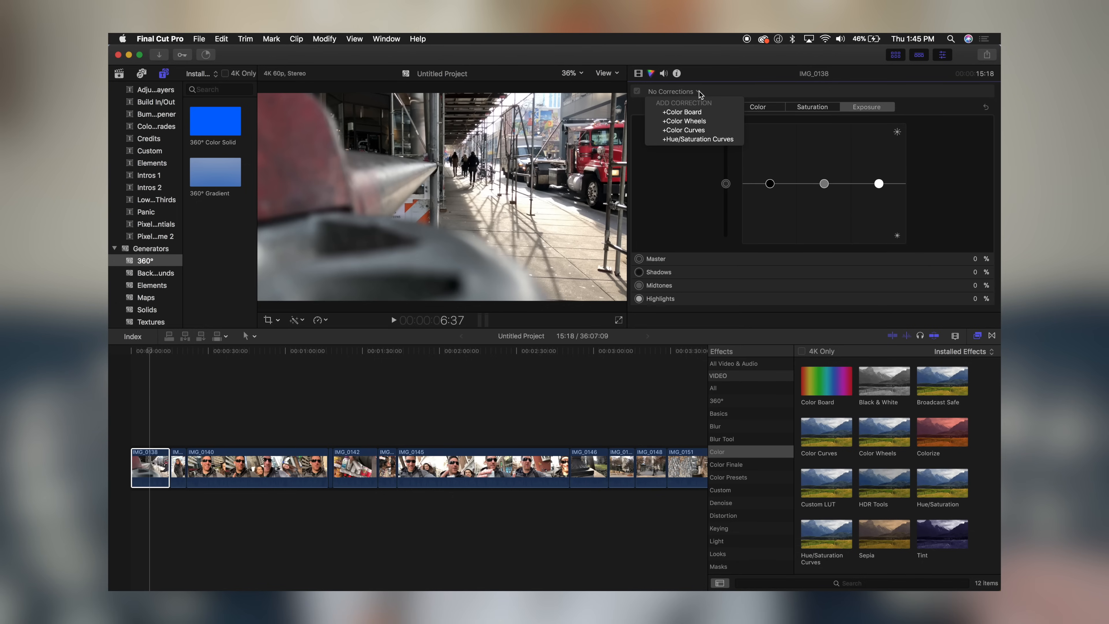
{"action": "mouse_move", "coordinate": [684, 120]}
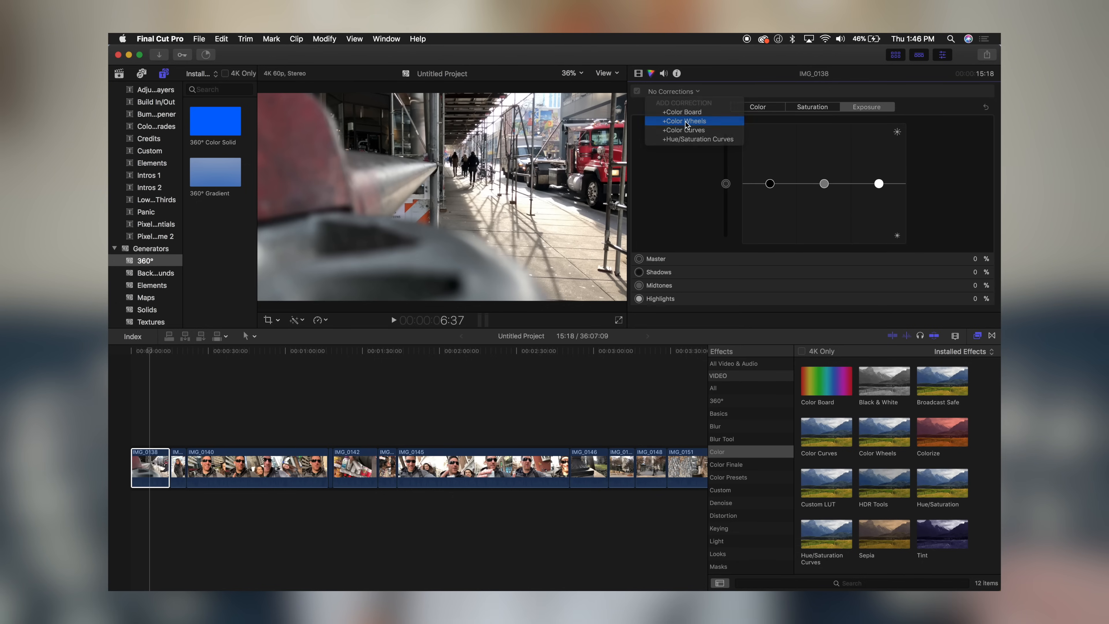
{"action": "left_click", "coordinate": [684, 121]}
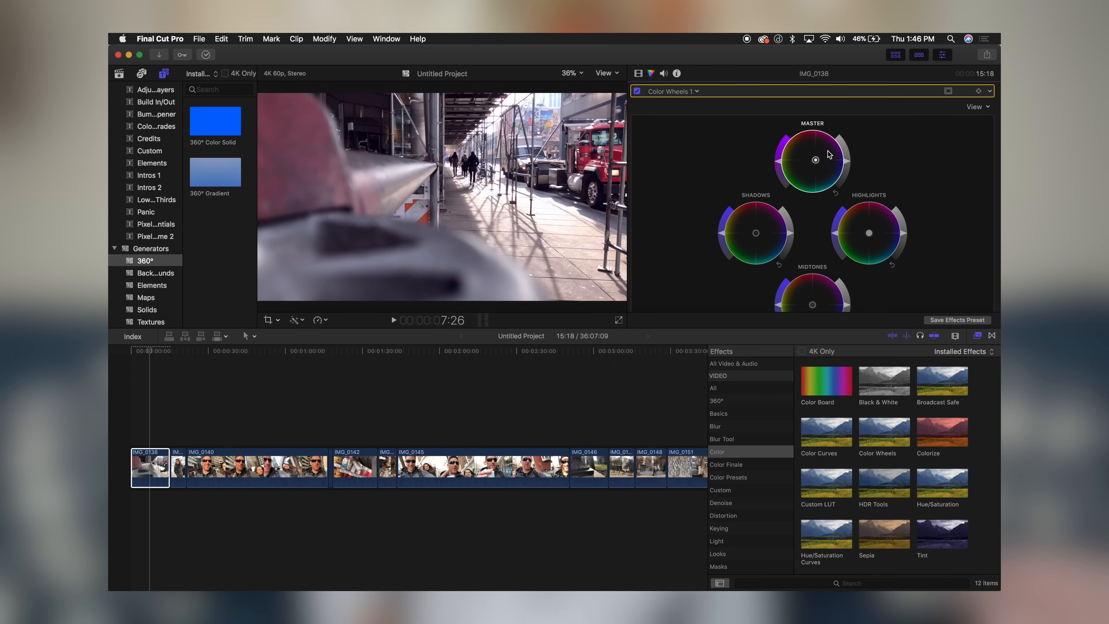
{"action": "left_click_drag", "start_coordinate": [815, 159], "coordinate": [811, 167]}
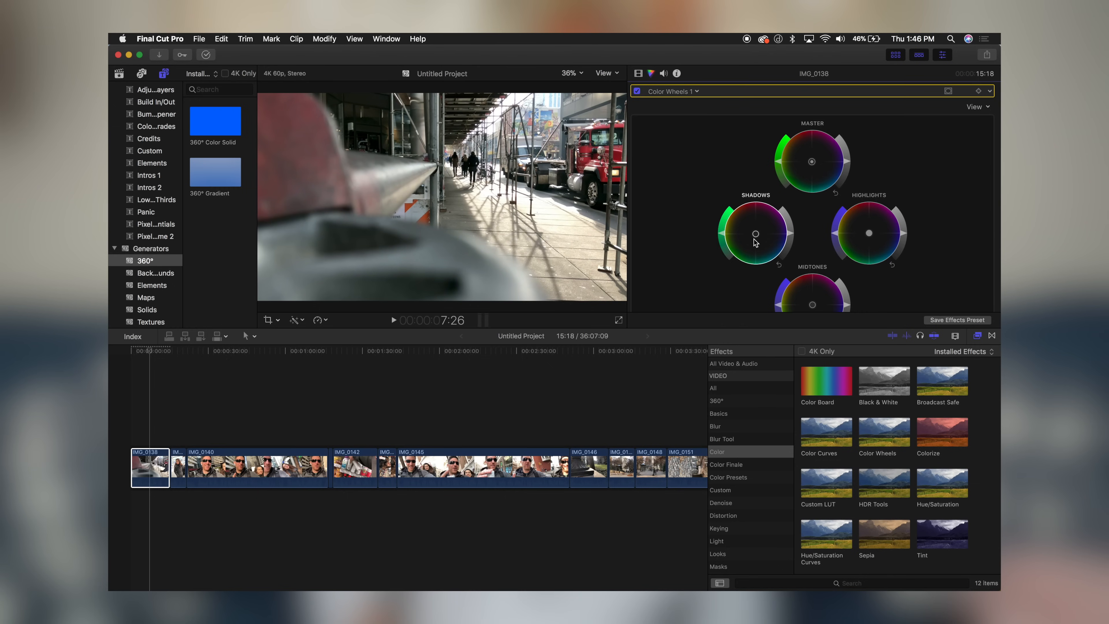
View all four wheels side by side with sliders, then return to the stacked layout
{"action": "left_click", "coordinate": [979, 106]}
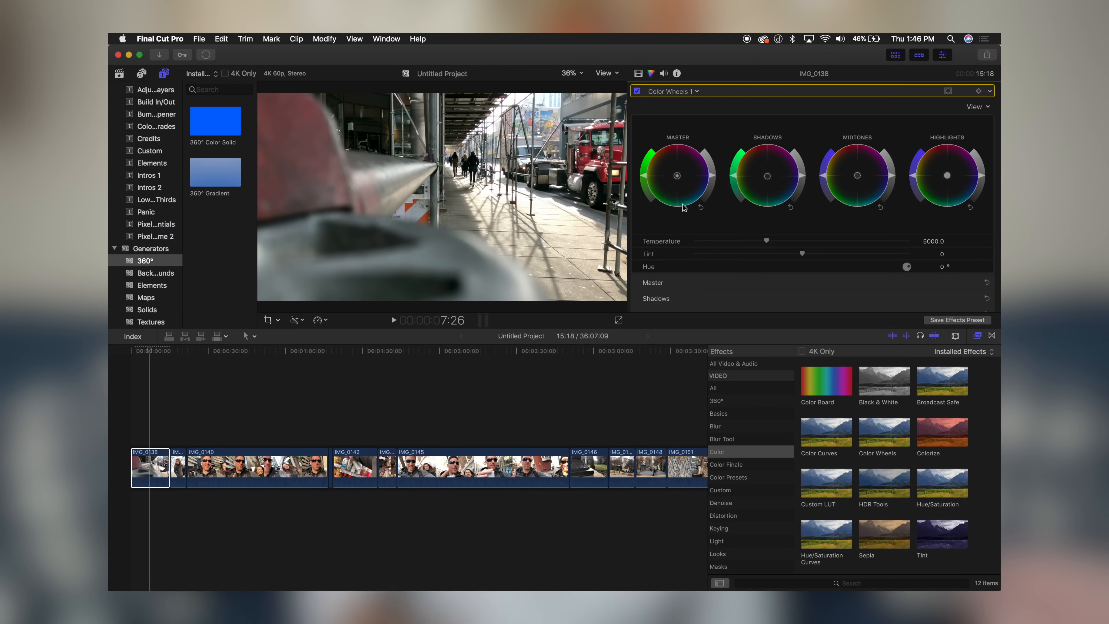
{"action": "mouse_move", "coordinate": [917, 275]}
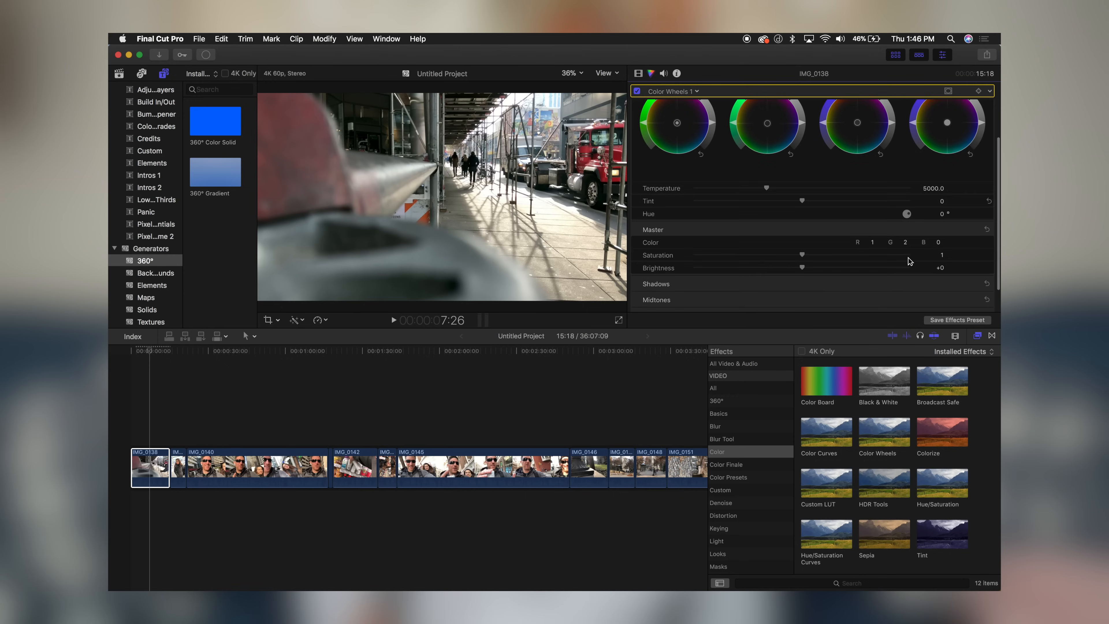
{"action": "scroll", "scroll_direction": "down", "scroll_amount": 3}
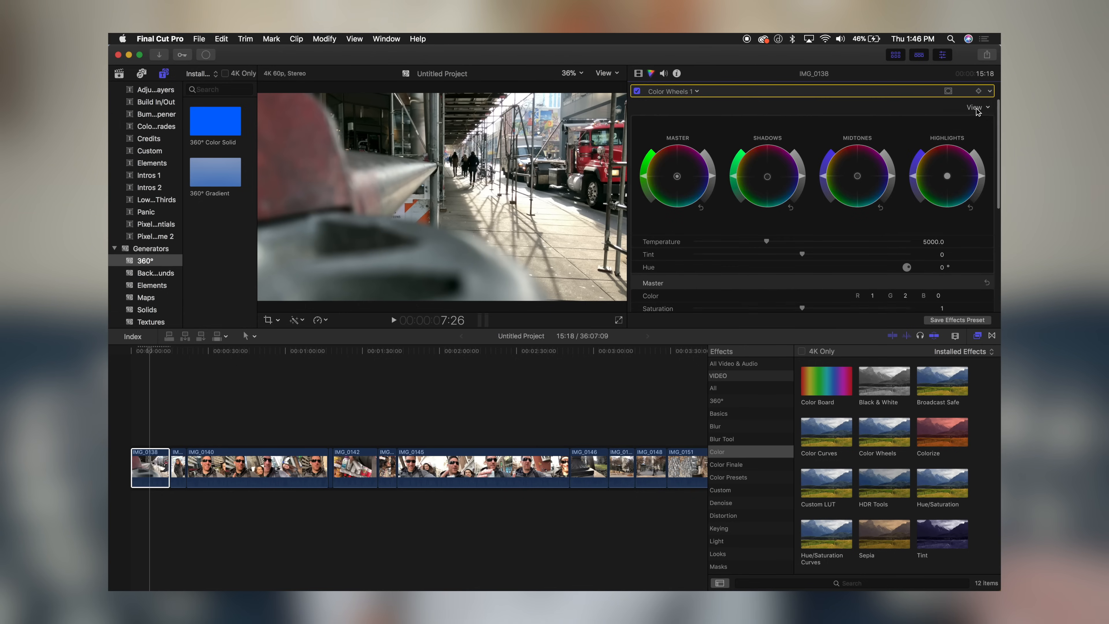
{"action": "left_click", "coordinate": [976, 106]}
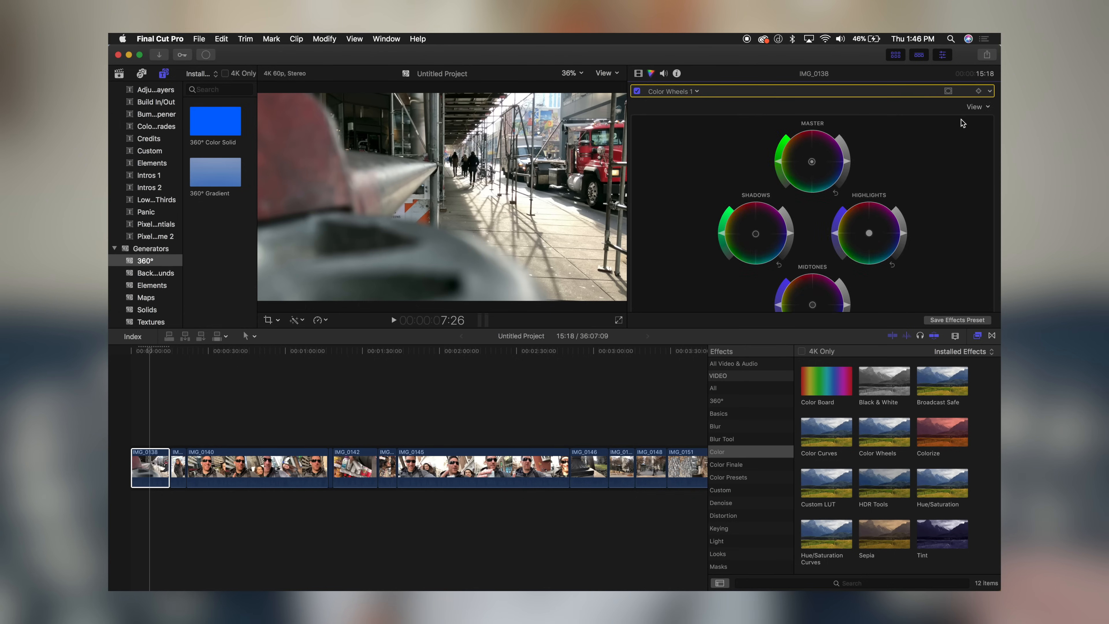
{"action": "left_click", "coordinate": [697, 91]}
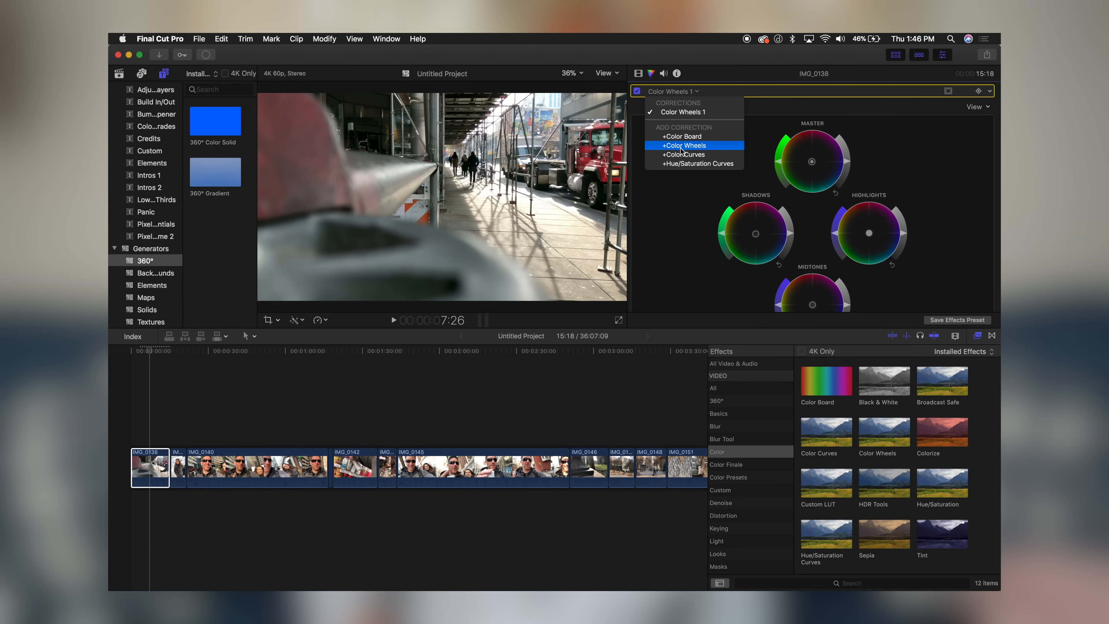
Add a Color Curves correction and place a shadow point on its luma curve
{"action": "left_click", "coordinate": [683, 154]}
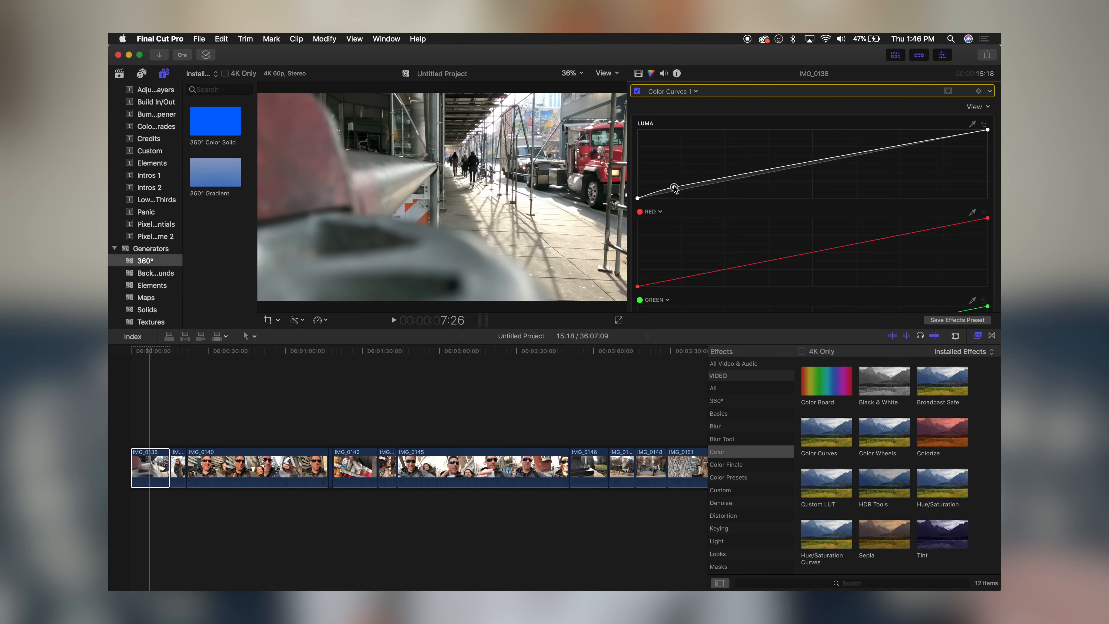
{"action": "left_click_drag", "start_coordinate": [673, 186], "coordinate": [944, 138]}
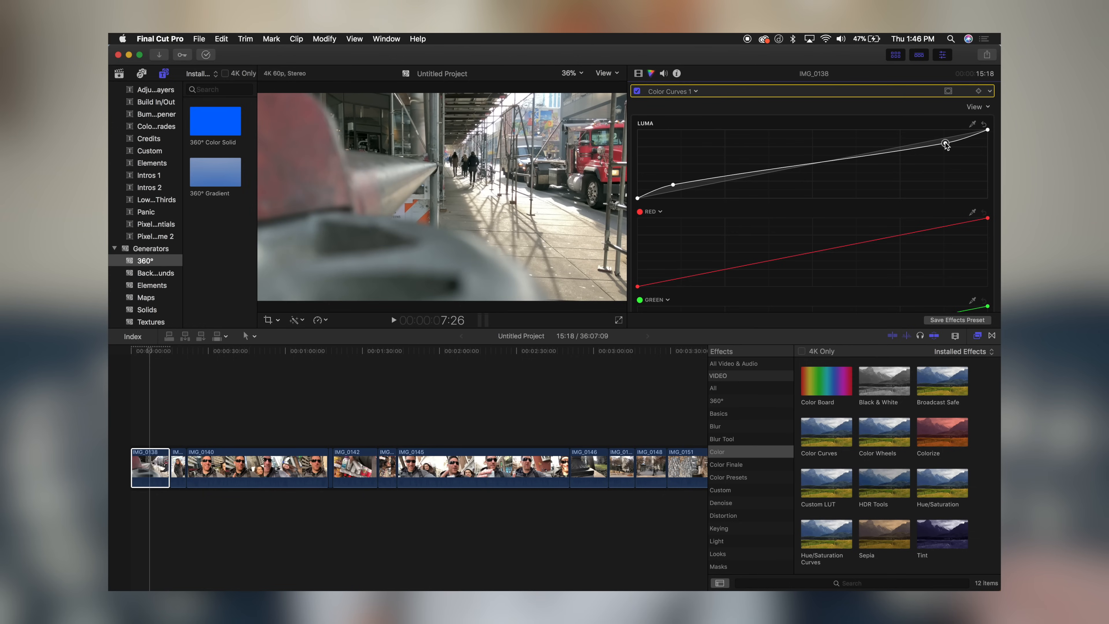
{"action": "mouse_move", "coordinate": [945, 144]}
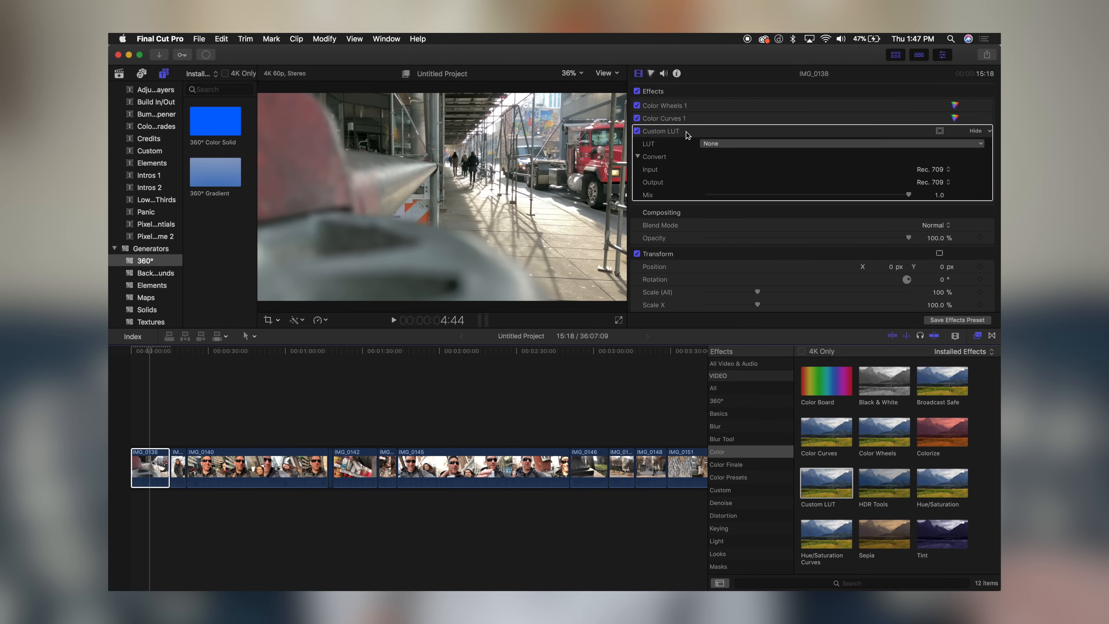
Set the Custom LUT effect to KDX - Rec.709 from the OSIRIS Rec709 LUTs
{"action": "left_click", "coordinate": [841, 143]}
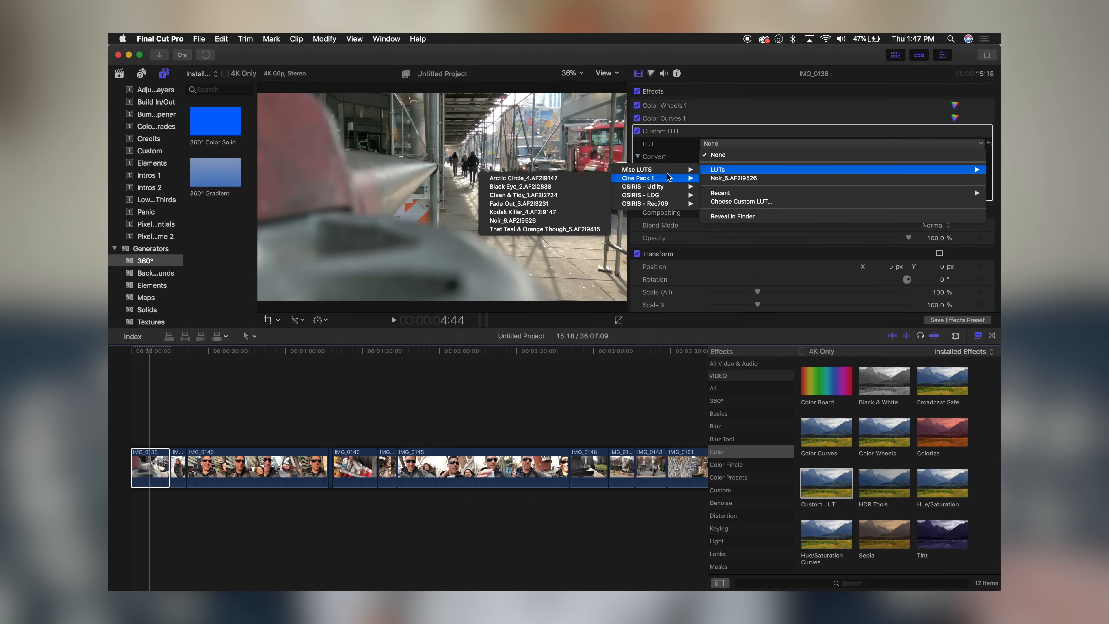
{"action": "mouse_move", "coordinate": [639, 169]}
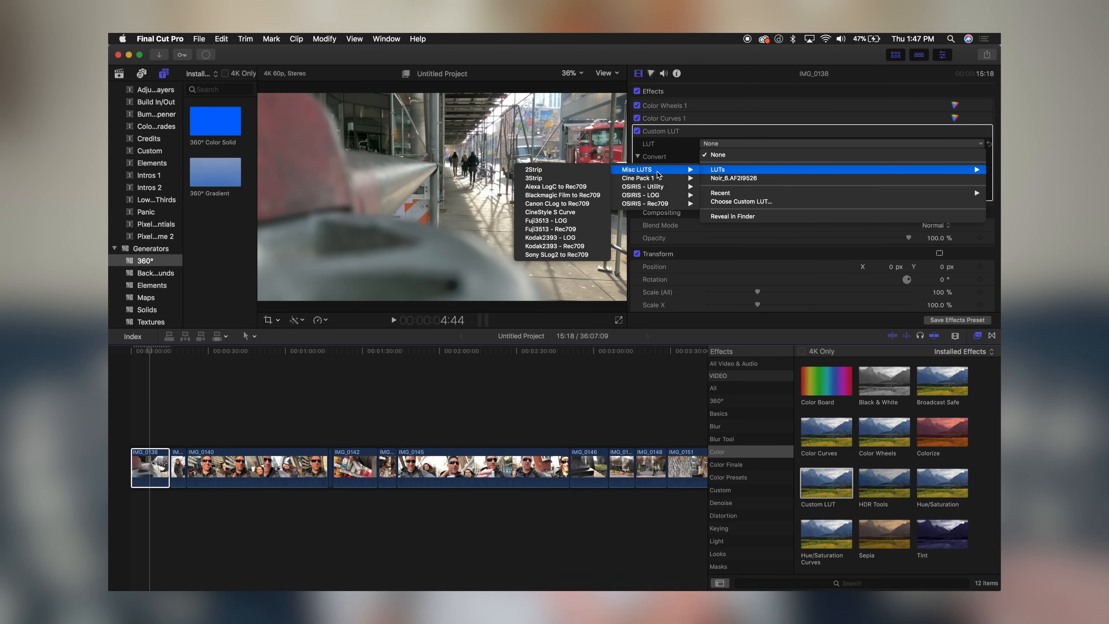
{"action": "mouse_move", "coordinate": [643, 186]}
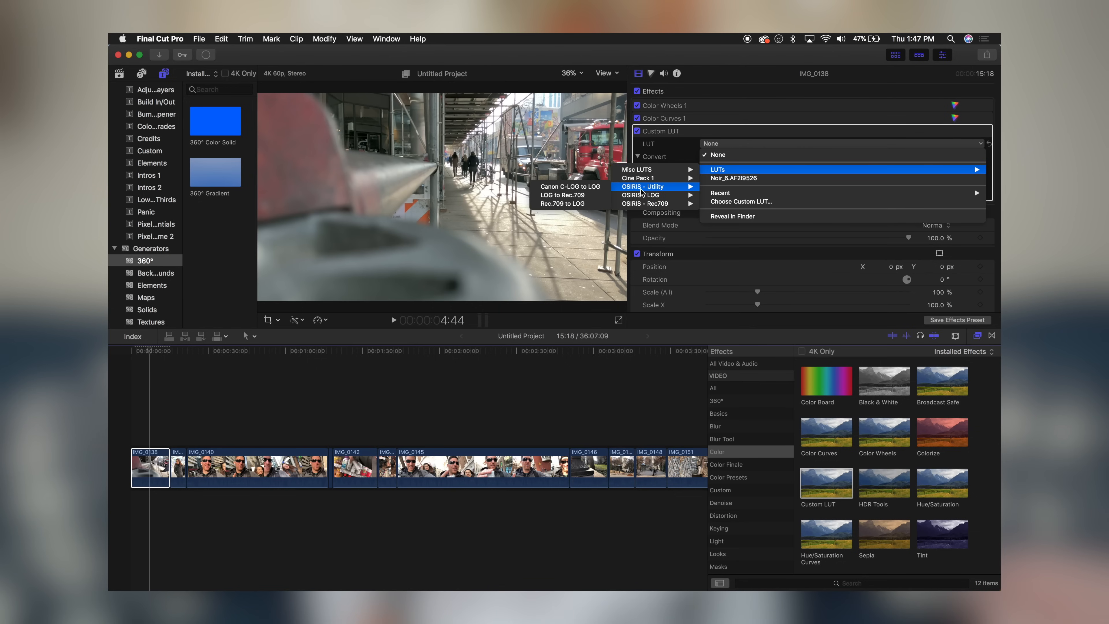
{"action": "mouse_move", "coordinate": [643, 203]}
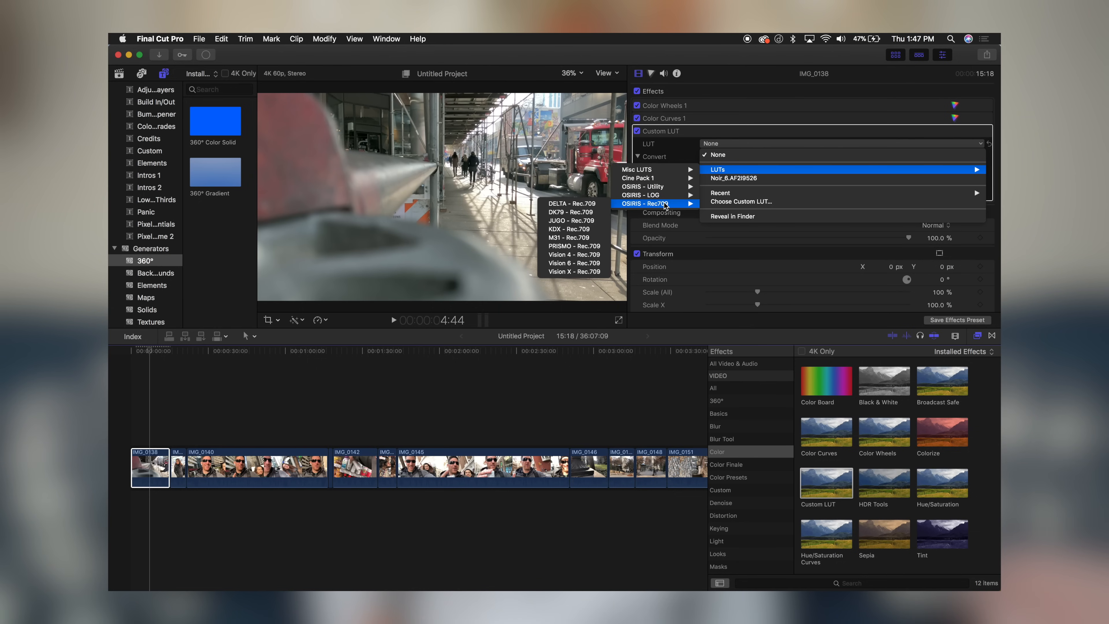
{"action": "mouse_move", "coordinate": [570, 236]}
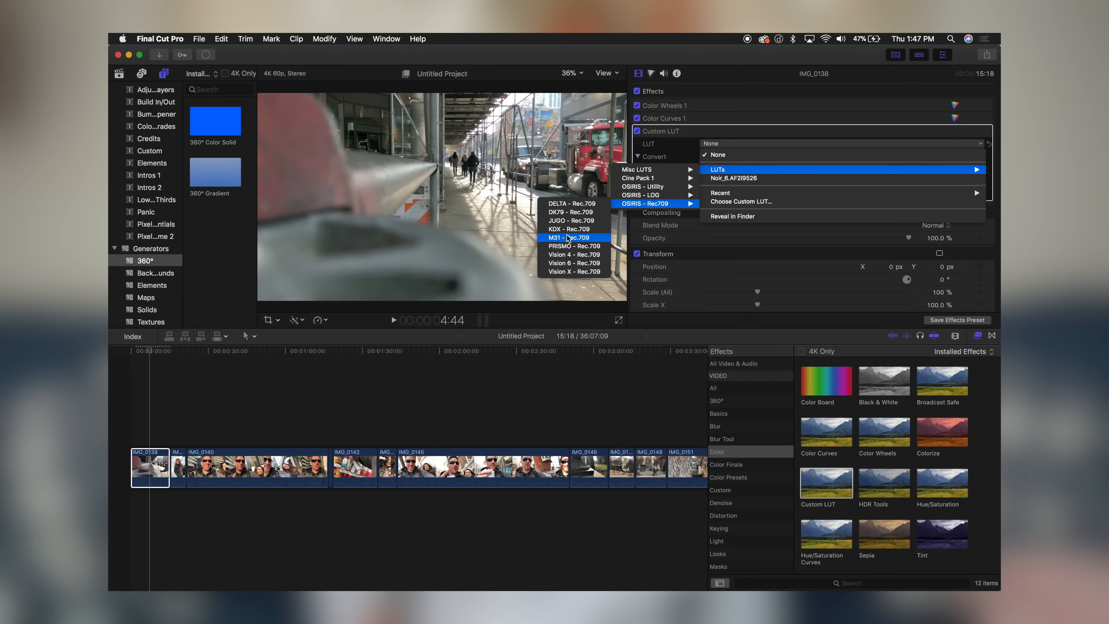
{"action": "left_click", "coordinate": [571, 228]}
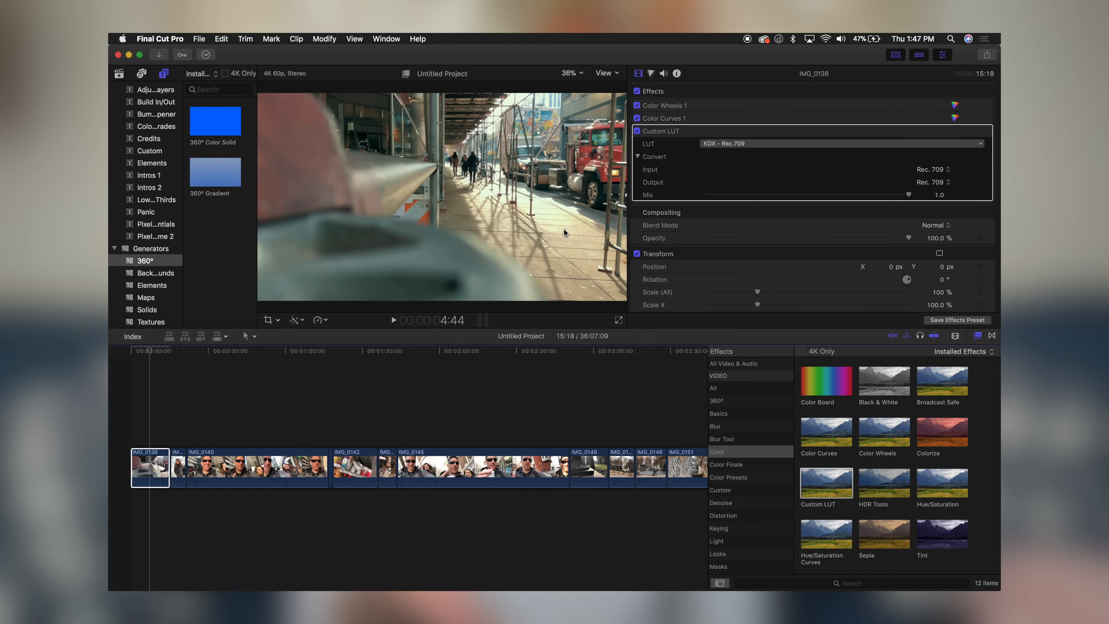